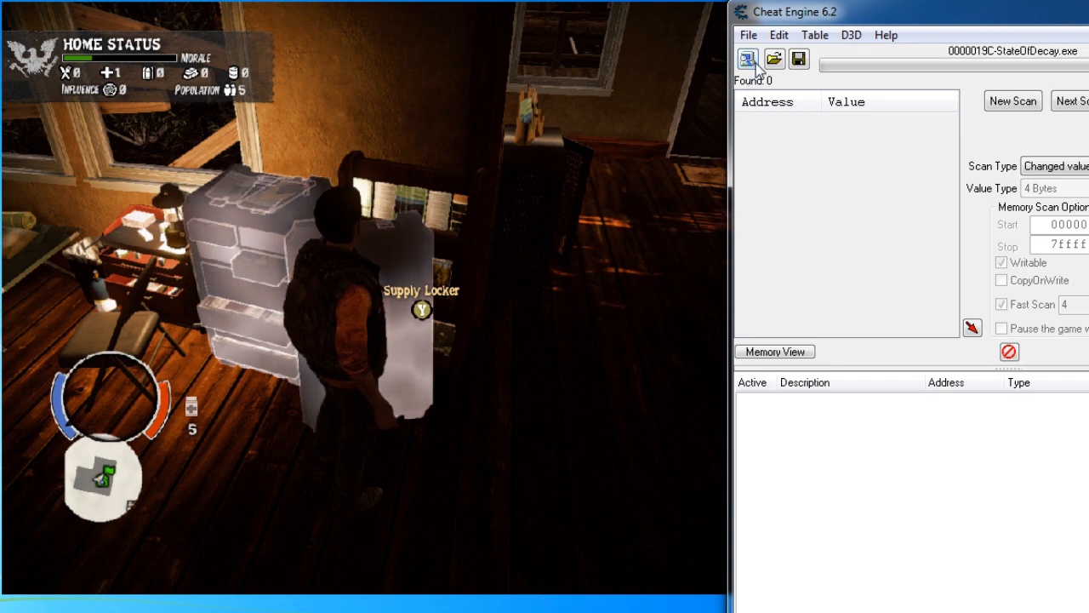
mouse_move(747, 58)
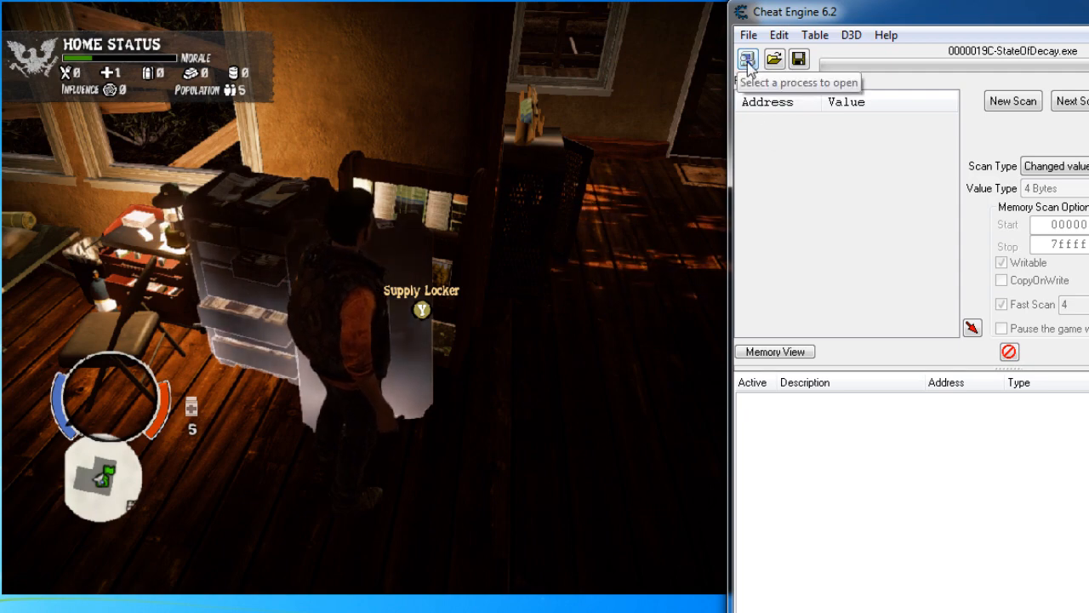
Attach Cheat Engine to the running StateOfDecay.exe process from the Process List
left_click(747, 57)
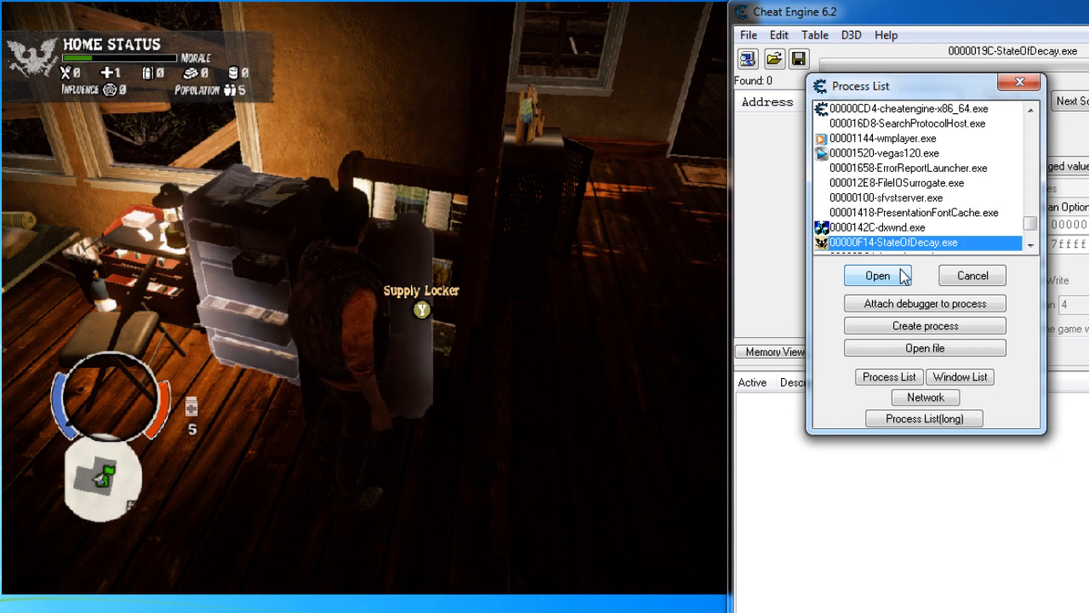
left_click(878, 276)
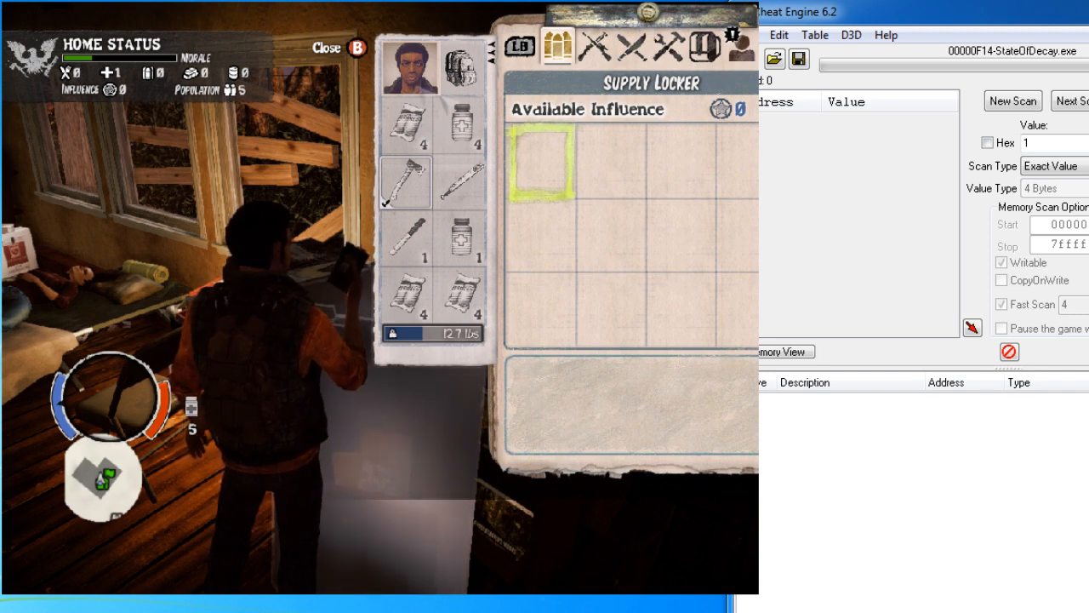
Run a First Scan for the exact 4-byte value 4 from the first inventory slot
left_click(630, 46)
type("4")
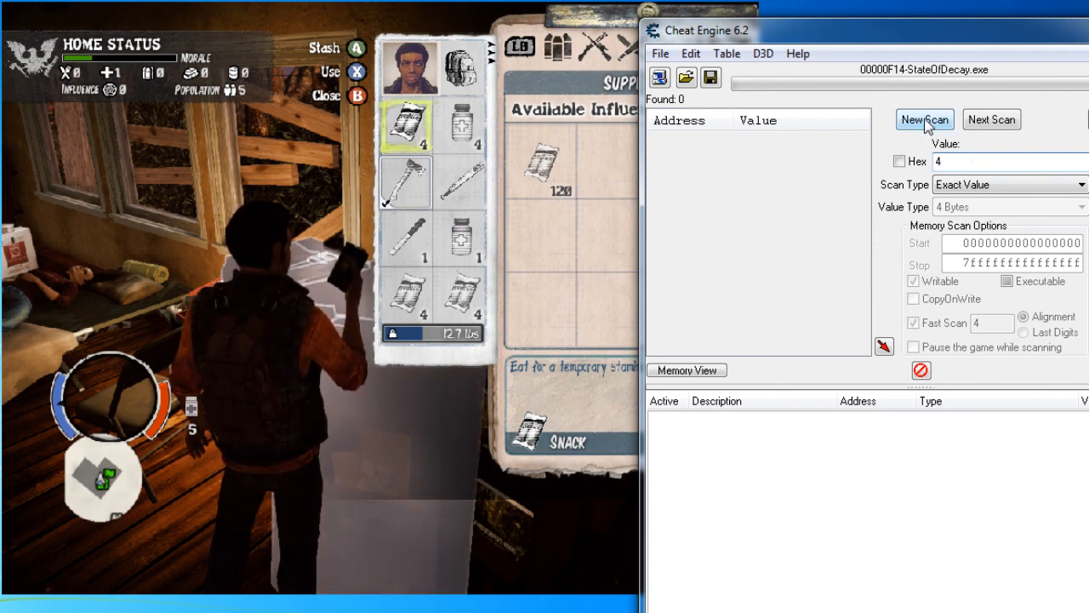
left_click(924, 119)
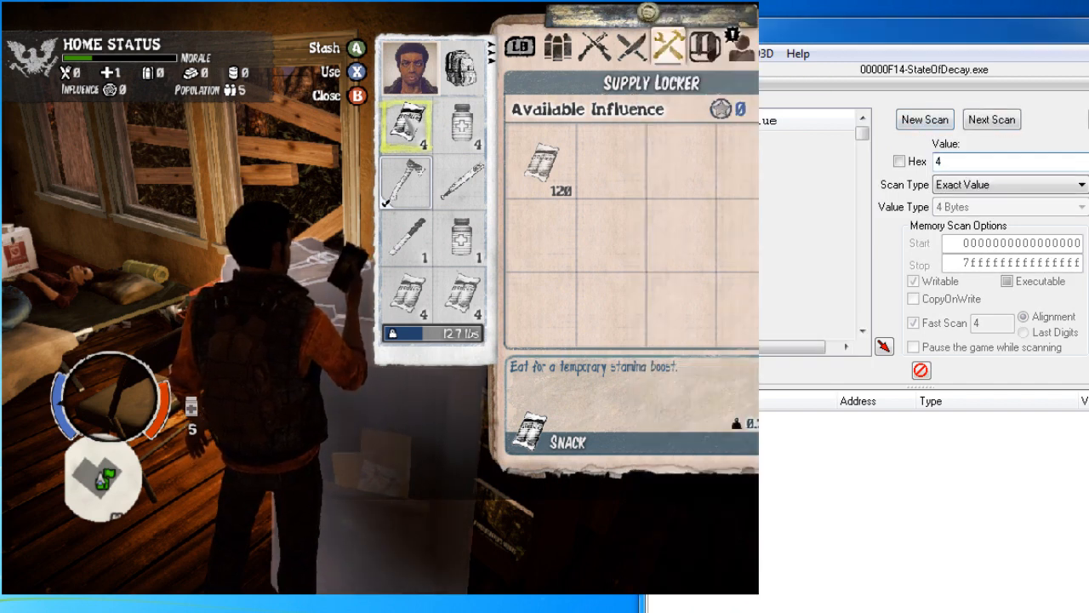
Rescan with values 3, 2, then 1 after each item use, narrowing to three addresses
left_click(924, 119)
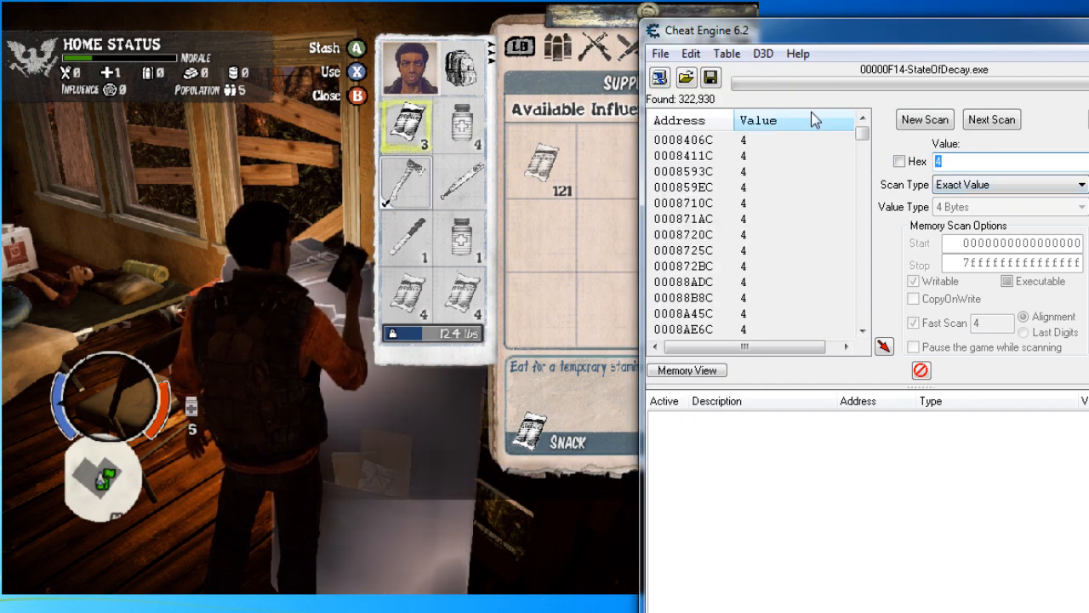
type("3")
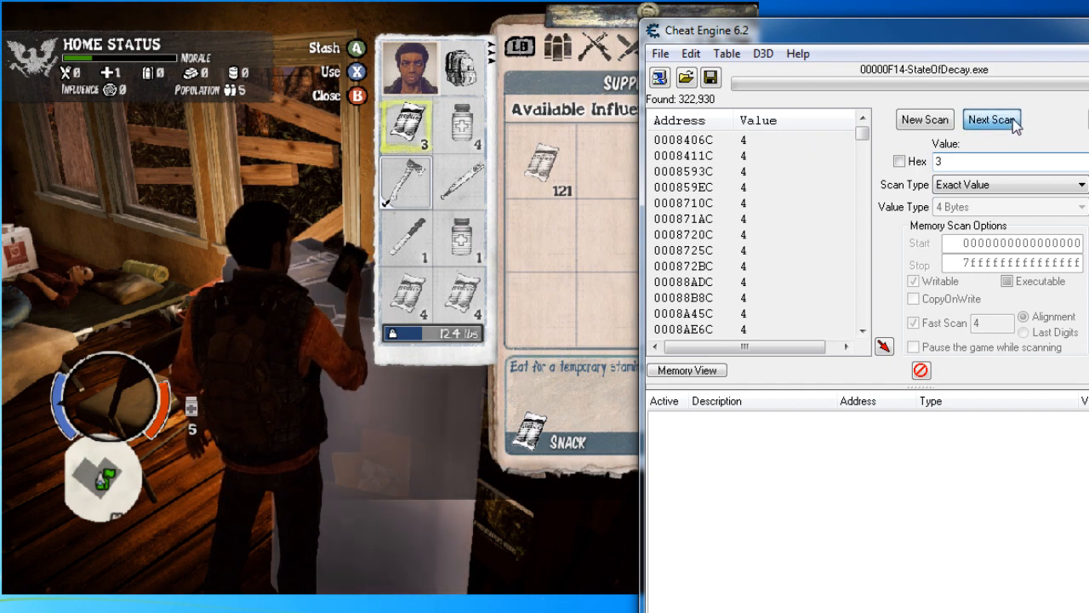
left_click(991, 119)
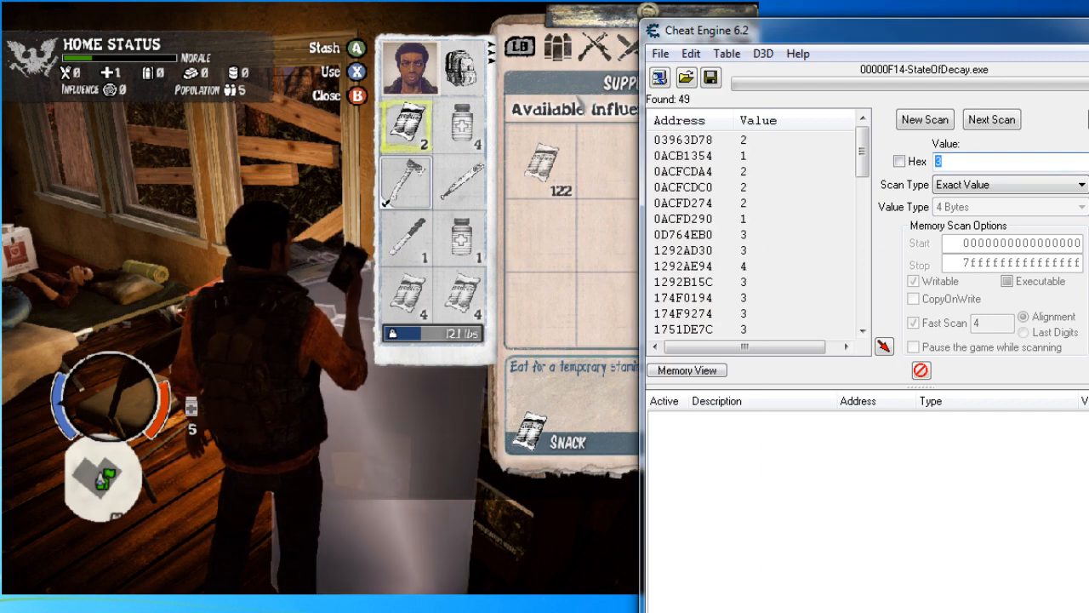
left_click(991, 119)
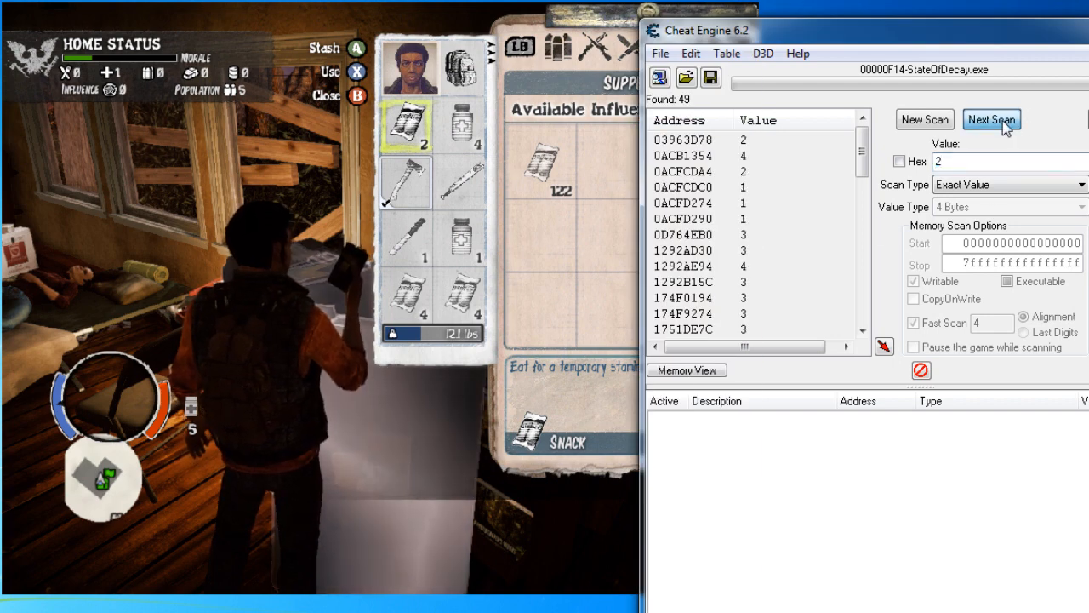
left_click(990, 119)
type("1")
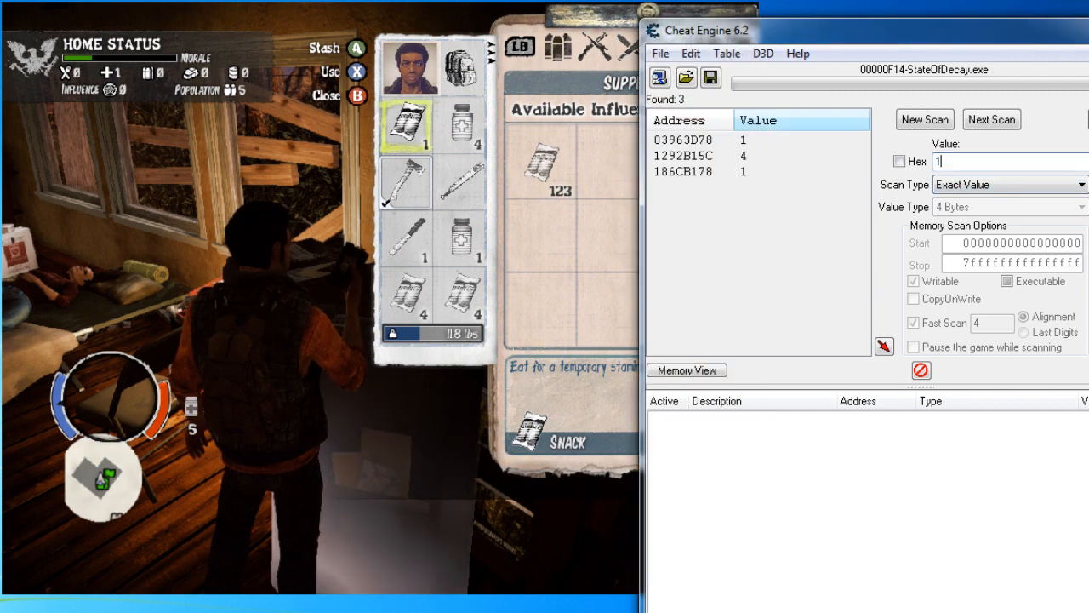
left_click(991, 120)
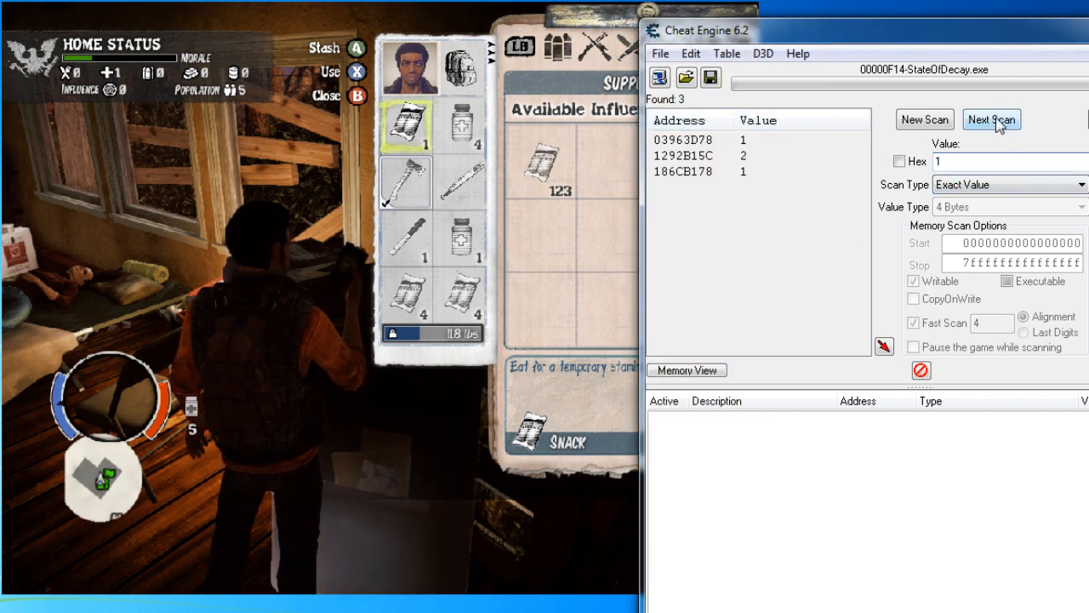
left_click(991, 119)
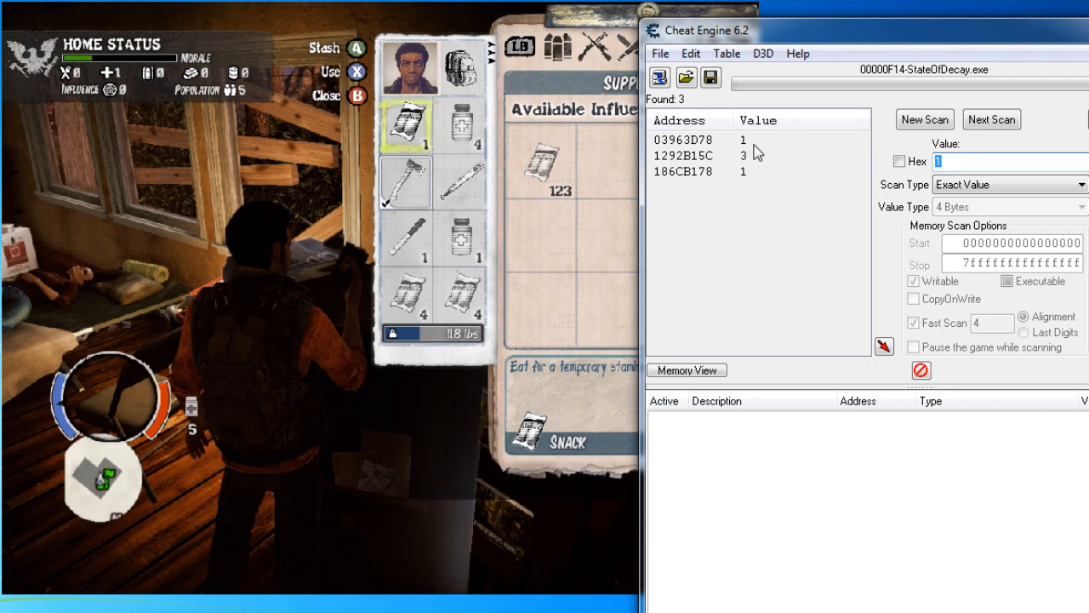
mouse_move(756, 146)
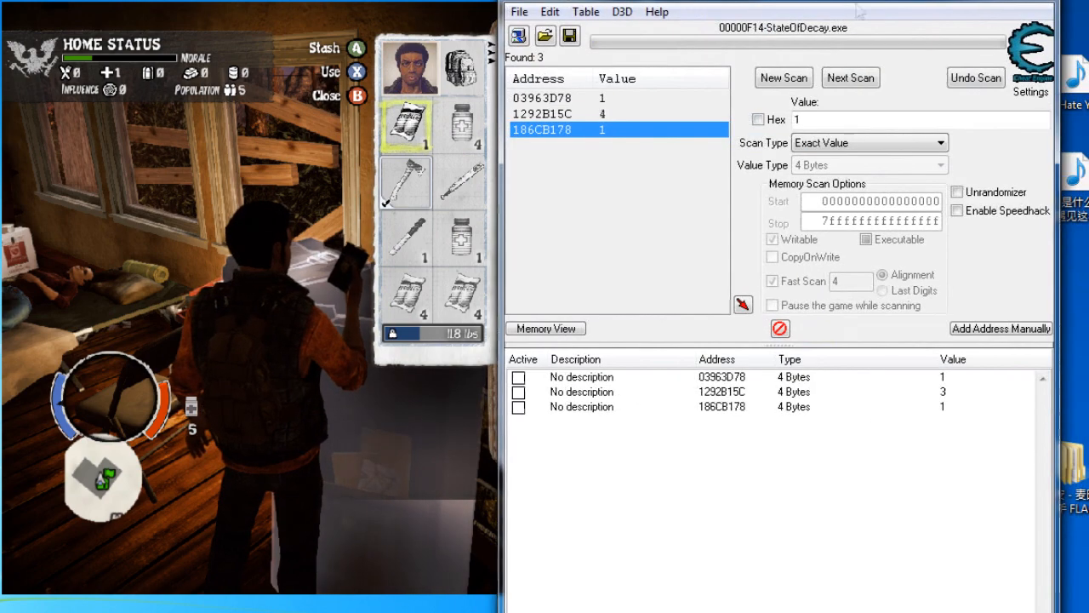
Set a saved table address's value to 50 in the value editor
double_click(943, 377)
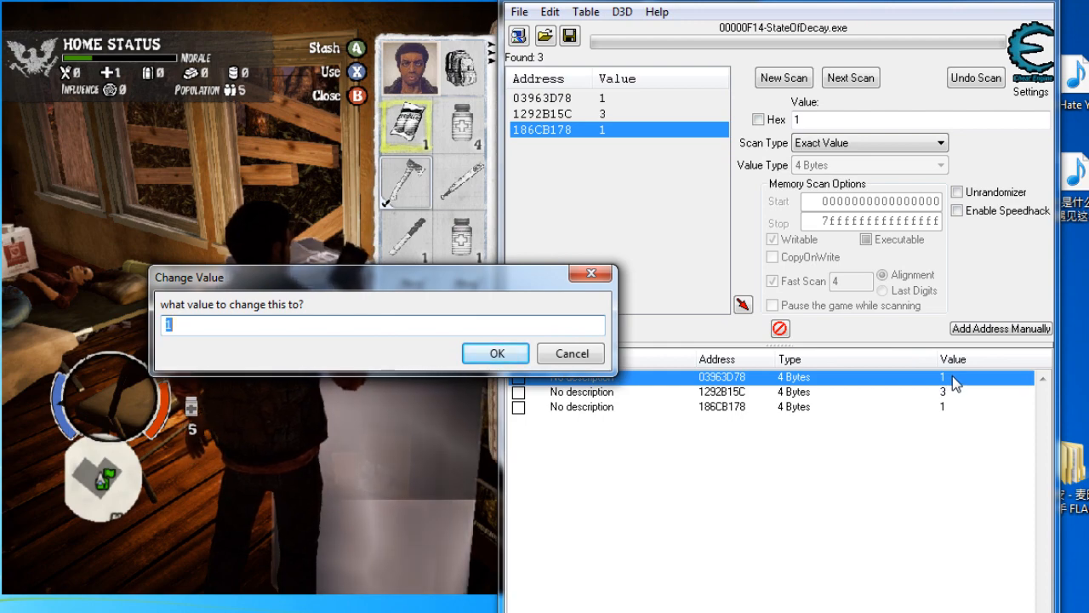
type("50")
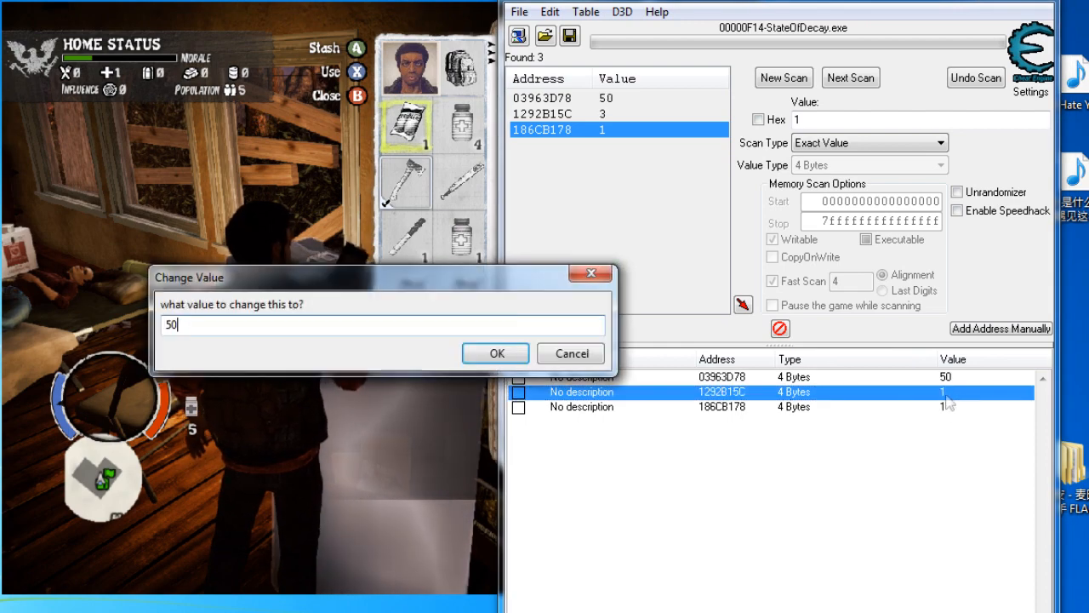
left_click(495, 352)
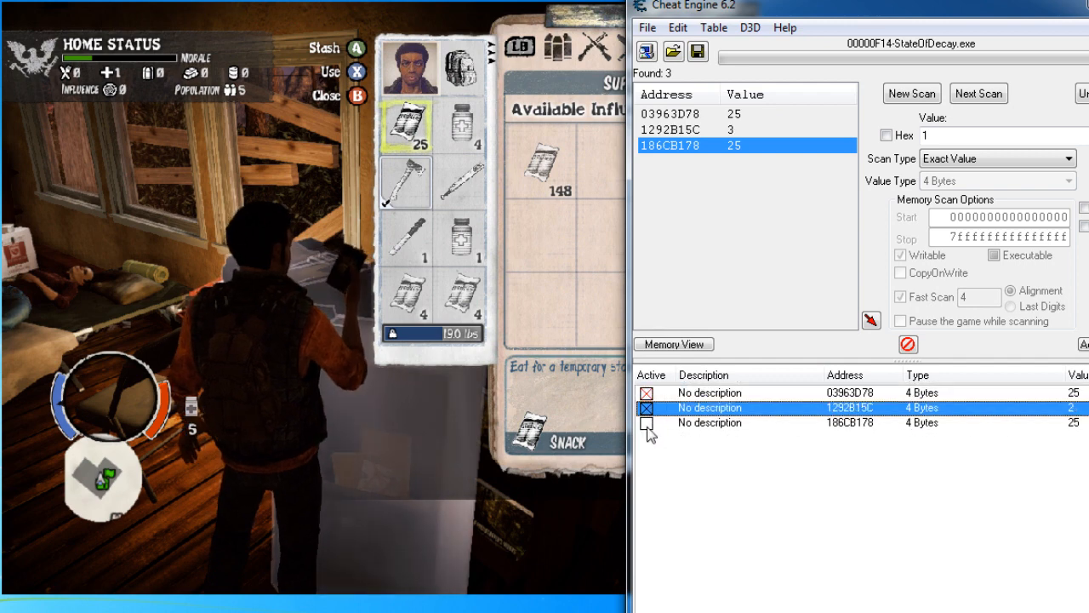
Tick Active on the third table address so its value of 25 stays frozen
left_click(647, 423)
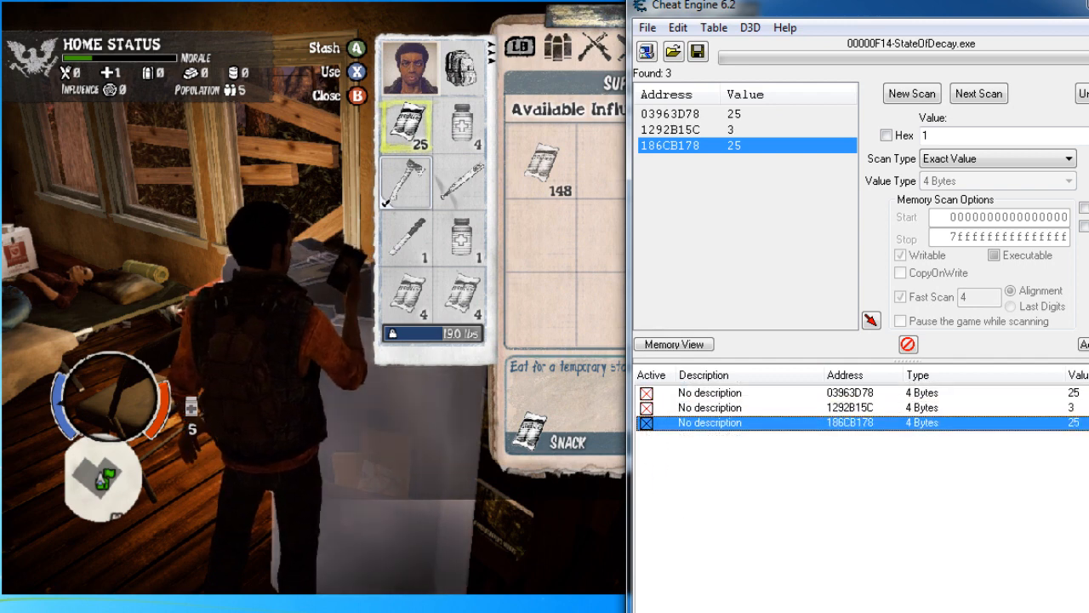